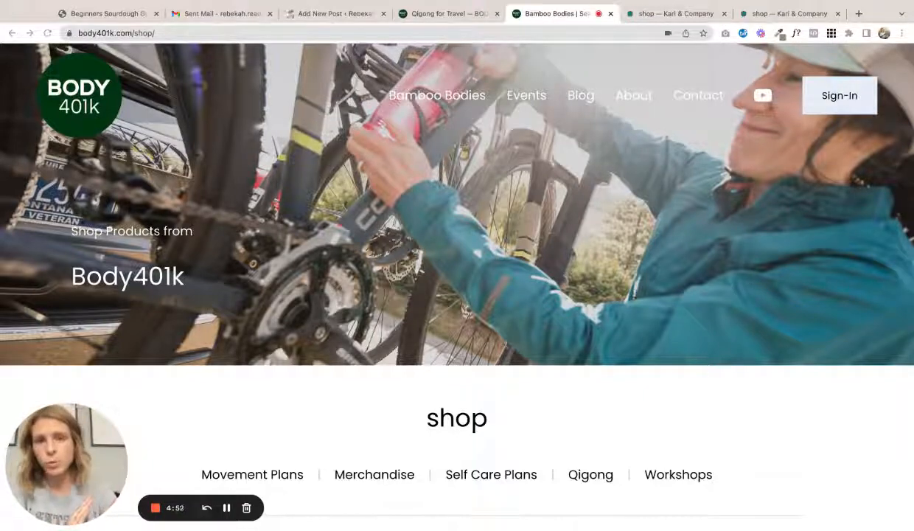
- Browse Kari & Company's live S.O.P. Shoppe page, then bring up its Squarespace pages editor
{"action": "scroll", "scroll_direction": "down", "scroll_amount": 3}
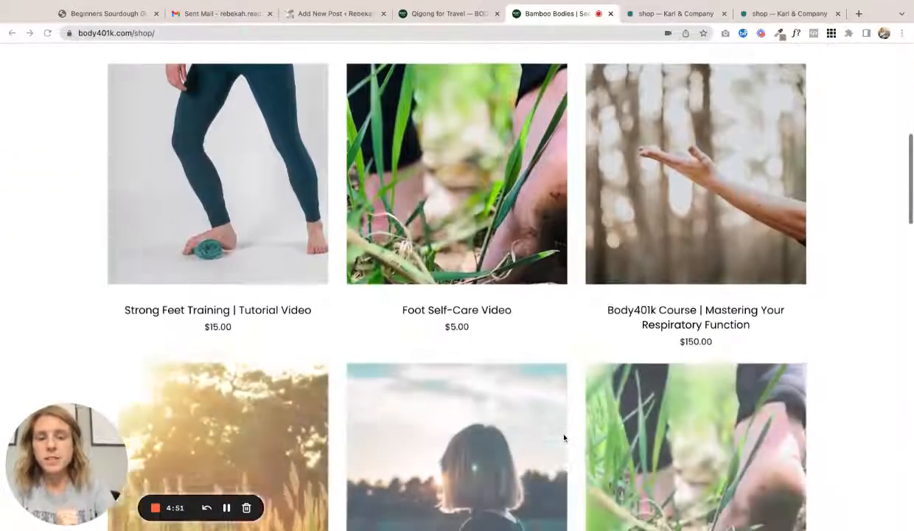
{"action": "scroll", "scroll_direction": "down", "scroll_amount": 3}
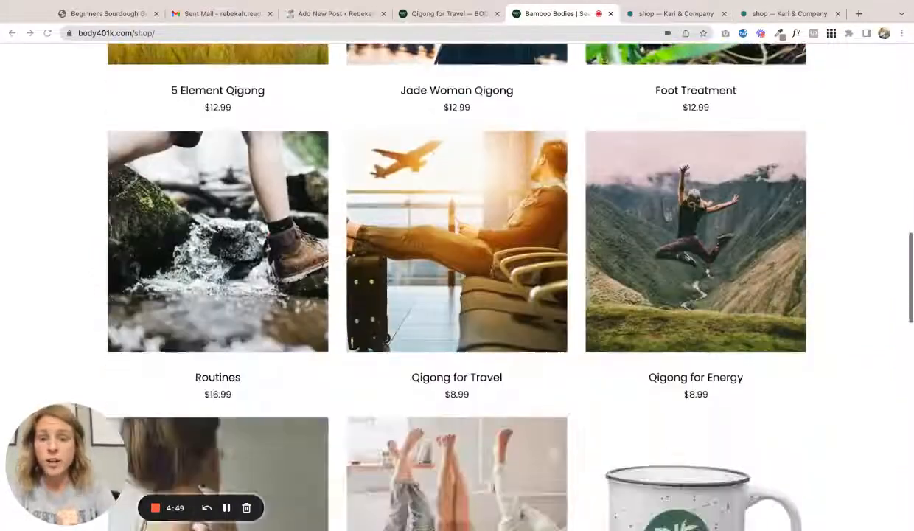
{"action": "scroll", "scroll_direction": "down", "scroll_amount": 3}
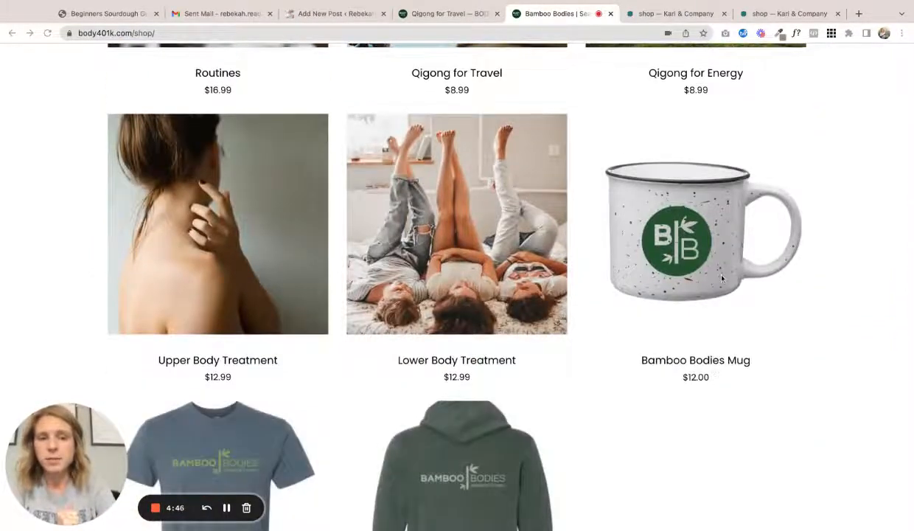
{"action": "scroll", "scroll_direction": "down", "scroll_amount": 3}
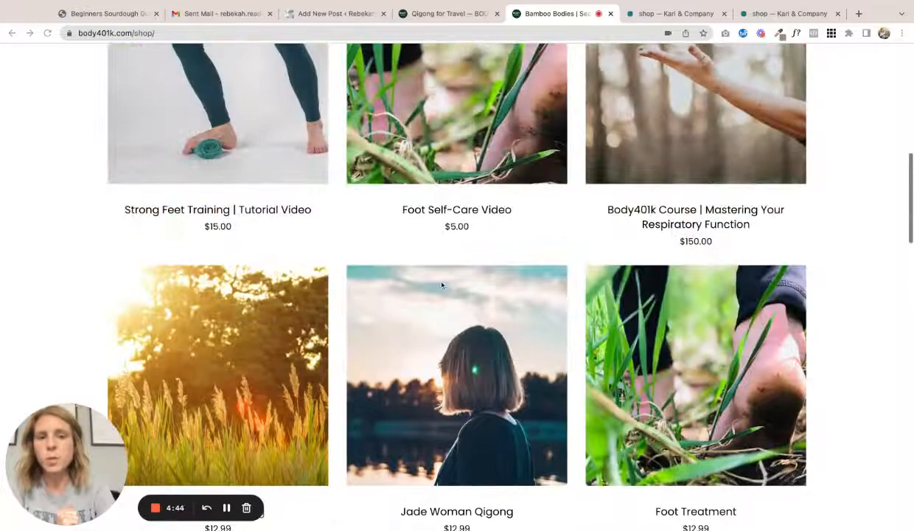
{"action": "left_click", "coordinate": [675, 13]}
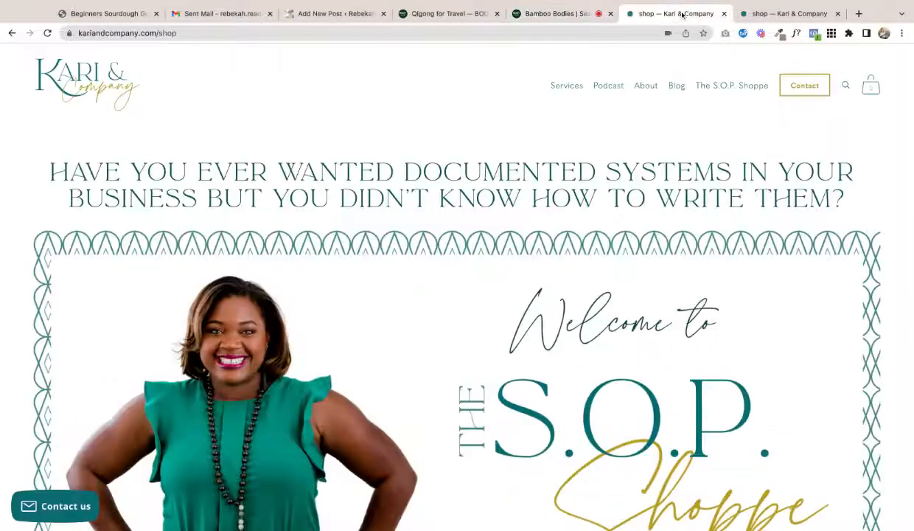
{"action": "scroll", "scroll_direction": "down", "scroll_amount": 3}
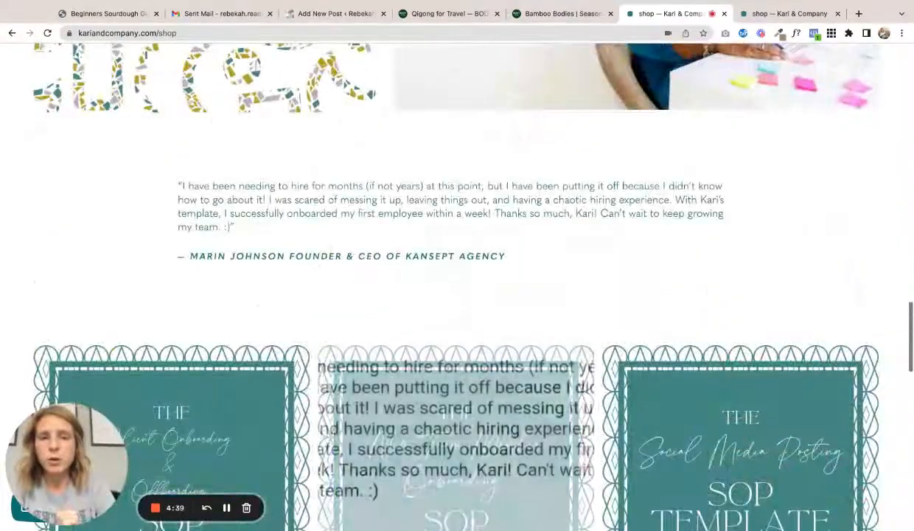
{"action": "scroll", "scroll_direction": "up", "scroll_amount": 3}
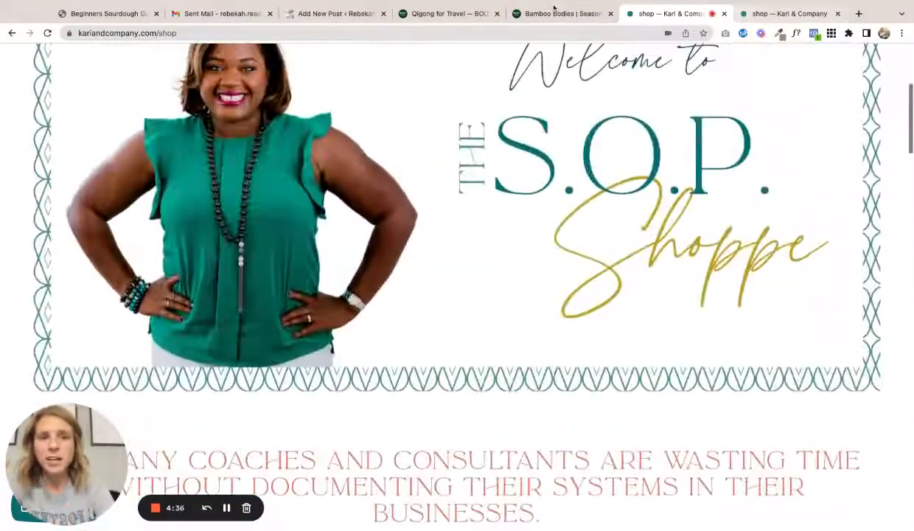
{"action": "left_click", "coordinate": [562, 13]}
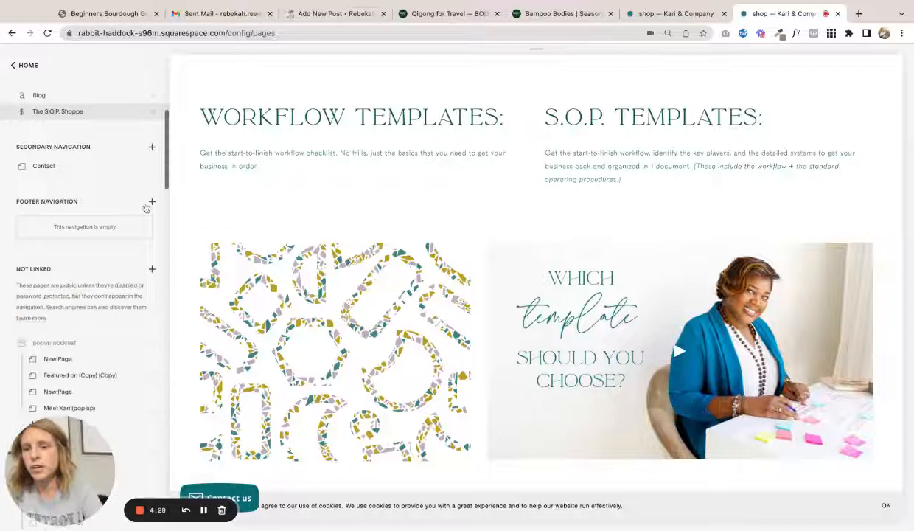
- Select The S.O.P. Shoppe in the Pages panel and enter edit mode
{"action": "scroll", "scroll_direction": "down", "scroll_amount": 3}
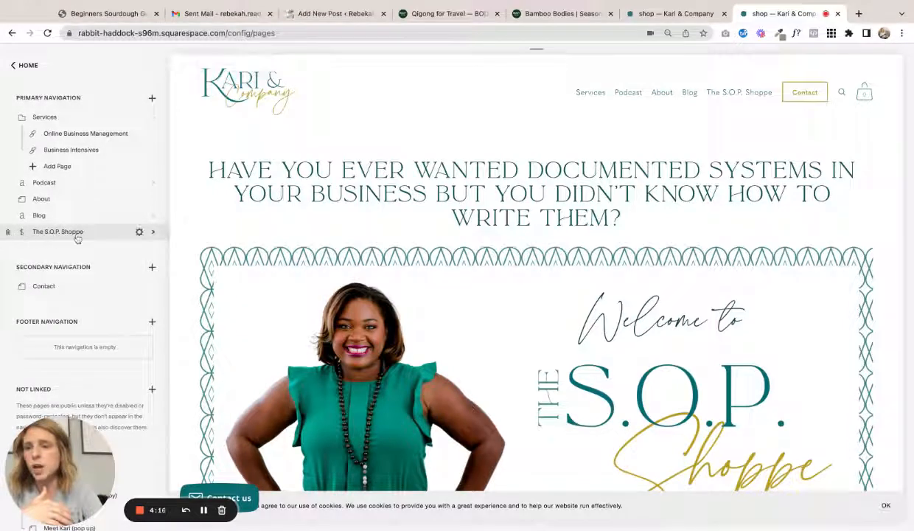
{"action": "left_click", "coordinate": [58, 231]}
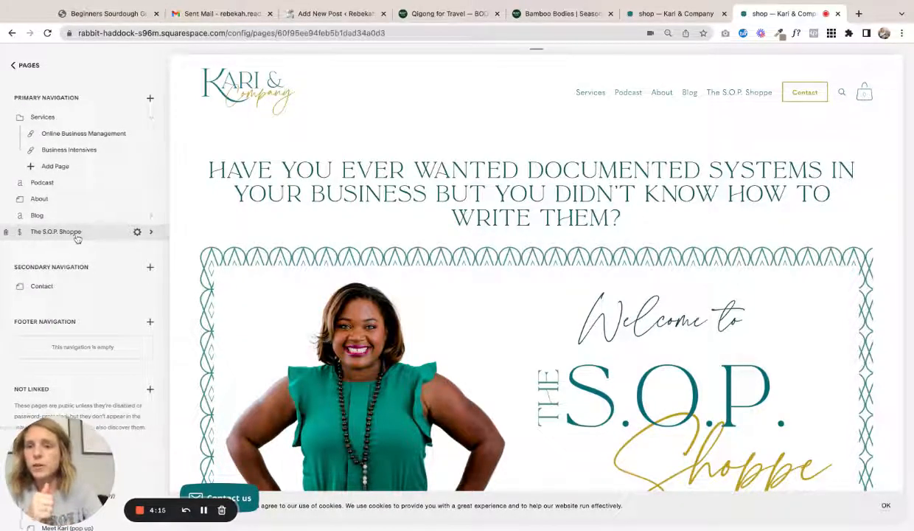
{"action": "left_click", "coordinate": [55, 232]}
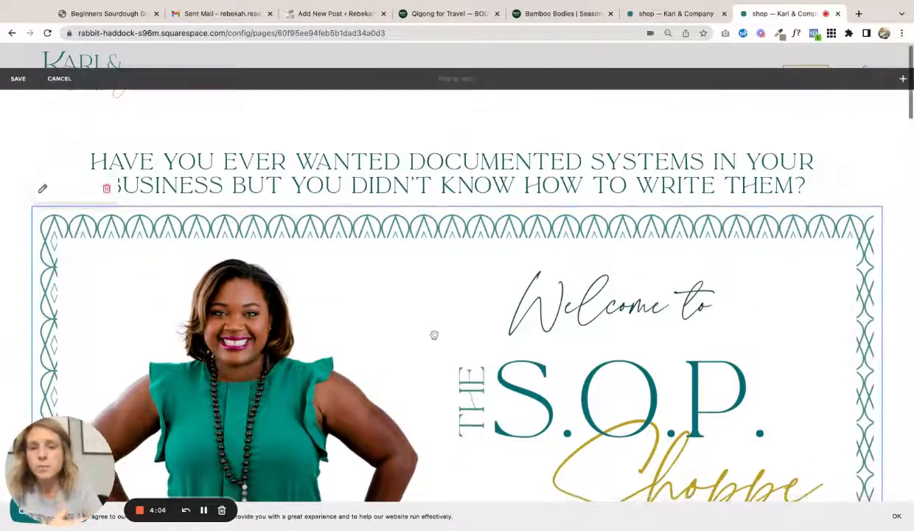
- Review the shop sections, cancel without saving, and open The Social Media Posting SOP Template
{"action": "scroll", "scroll_direction": "down", "scroll_amount": 3}
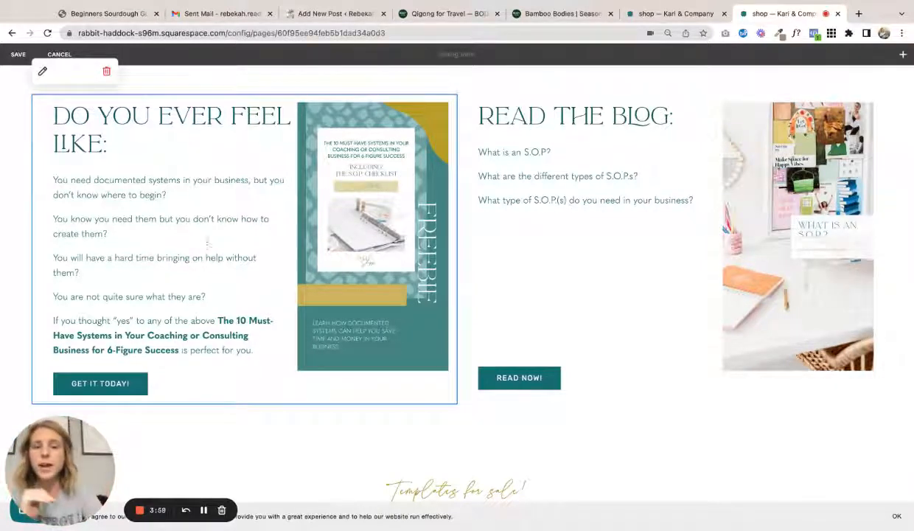
{"action": "scroll", "scroll_direction": "down", "scroll_amount": 3}
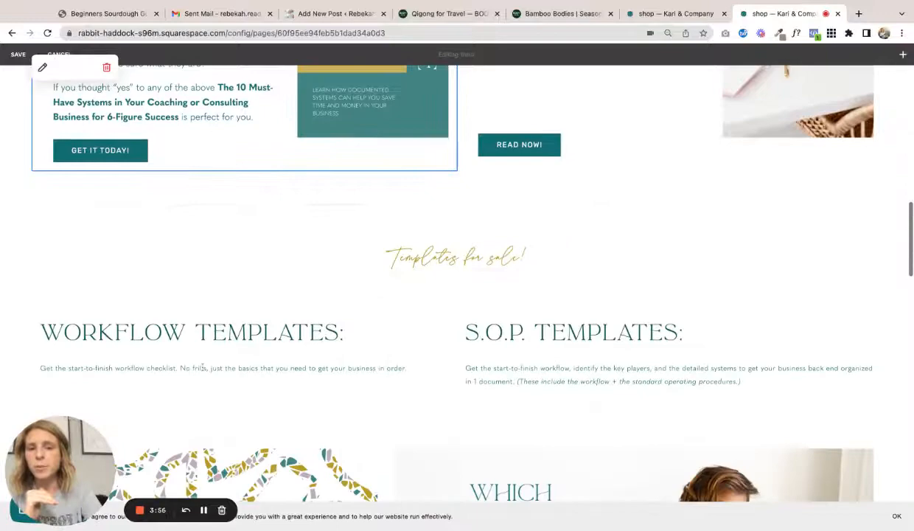
{"action": "scroll", "scroll_direction": "down", "scroll_amount": 3}
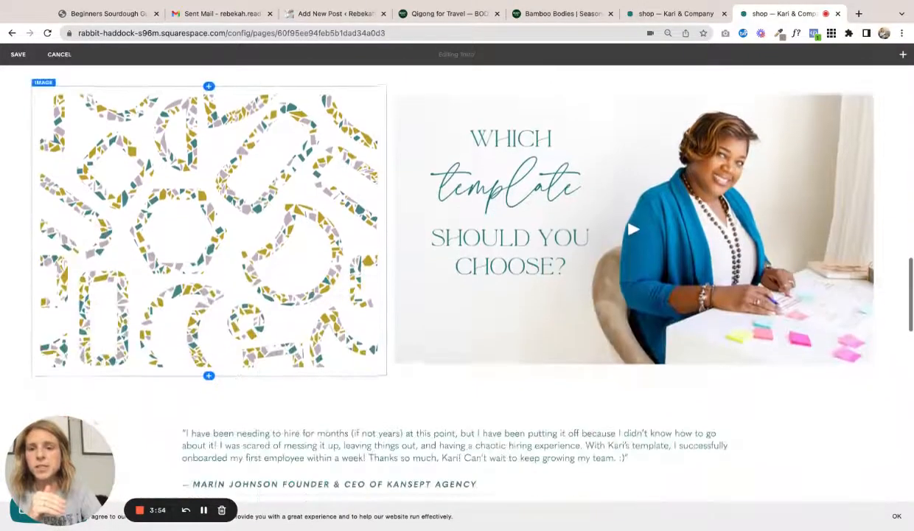
{"action": "scroll", "scroll_direction": "down", "scroll_amount": 3}
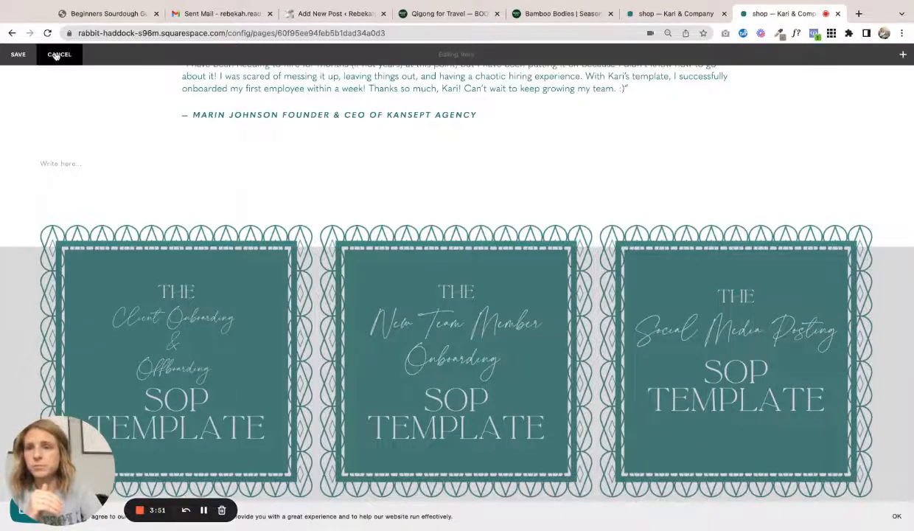
{"action": "left_click", "coordinate": [59, 54]}
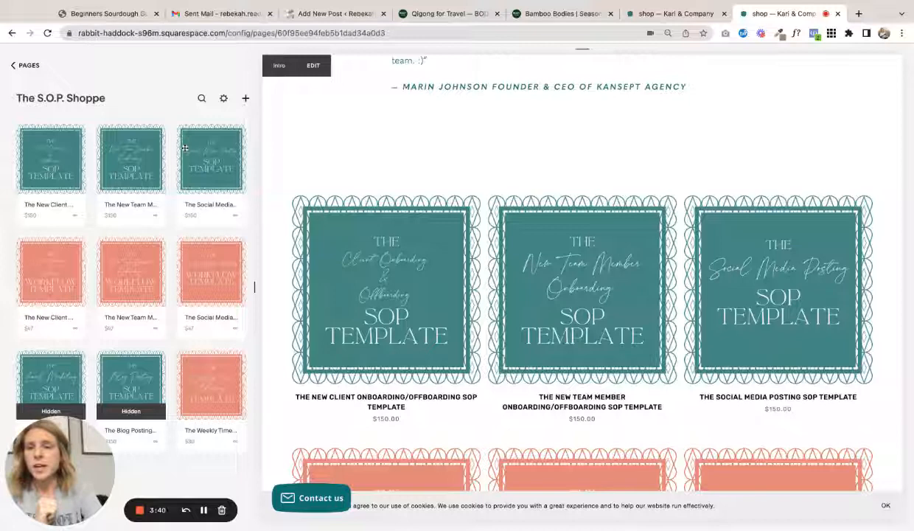
{"action": "left_click", "coordinate": [210, 159]}
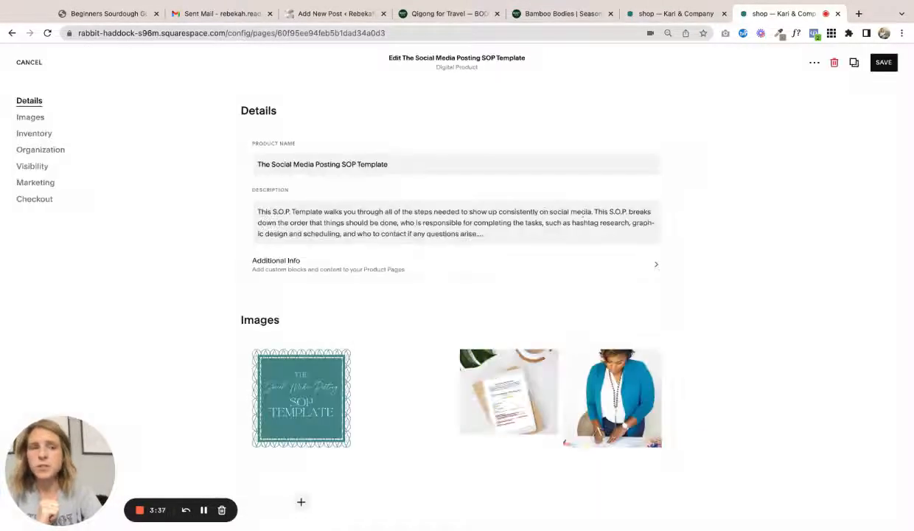
{"action": "scroll", "scroll_direction": "down", "scroll_amount": 3}
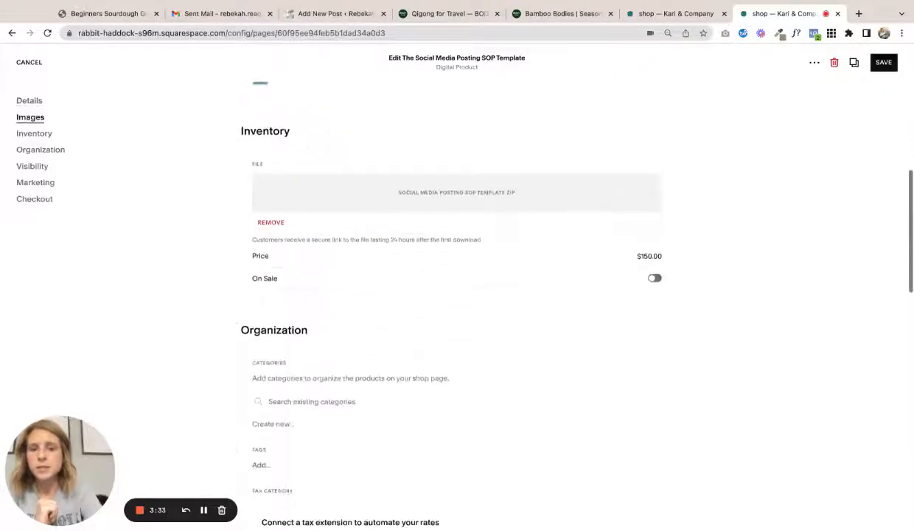
{"action": "scroll", "scroll_direction": "down", "scroll_amount": 3}
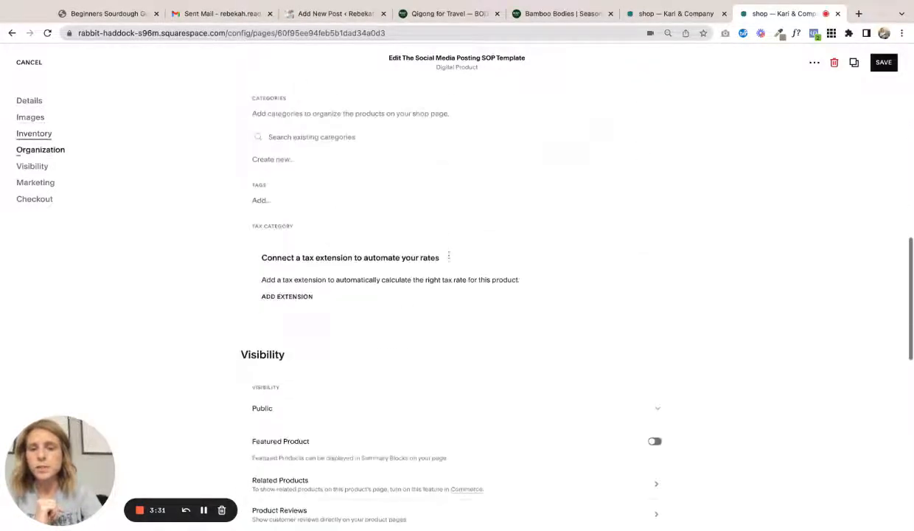
{"action": "scroll", "scroll_direction": "down", "scroll_amount": 3}
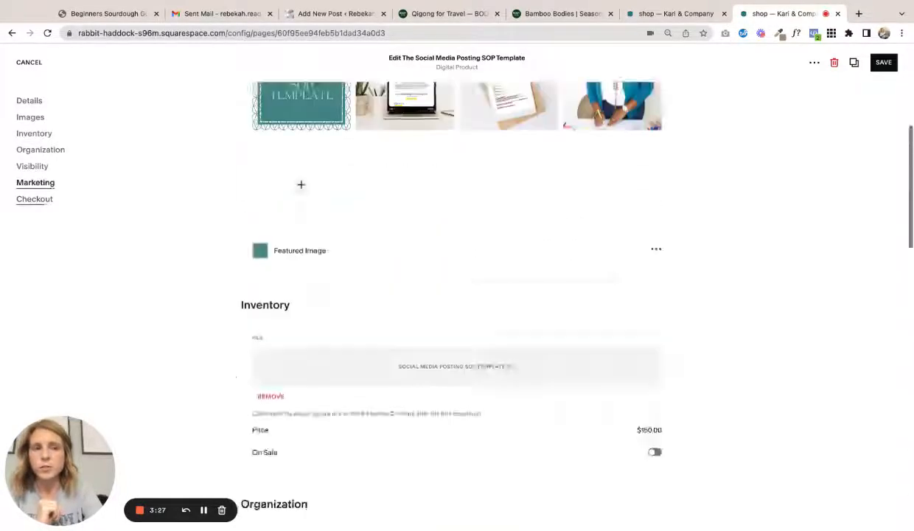
{"action": "left_click", "coordinate": [29, 100]}
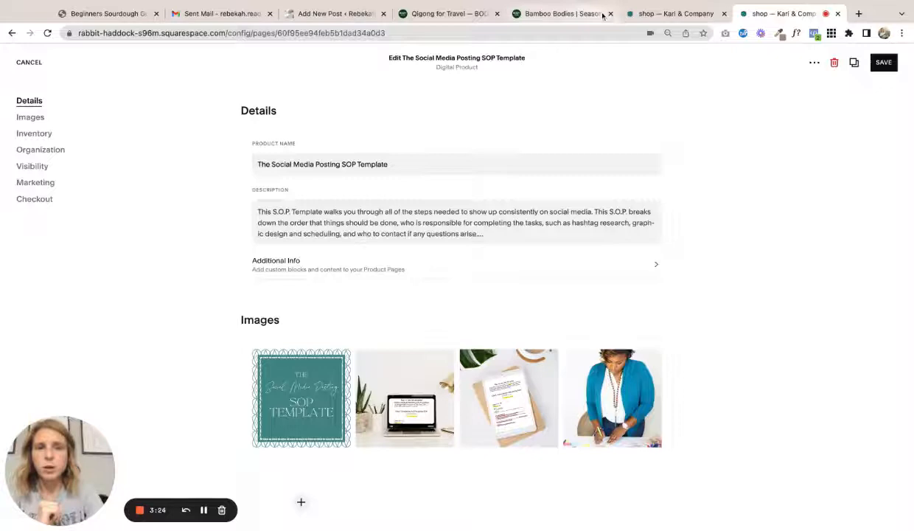
- Go back to the Body401k shop and view its Self Care Plans category
{"action": "left_click", "coordinate": [448, 14]}
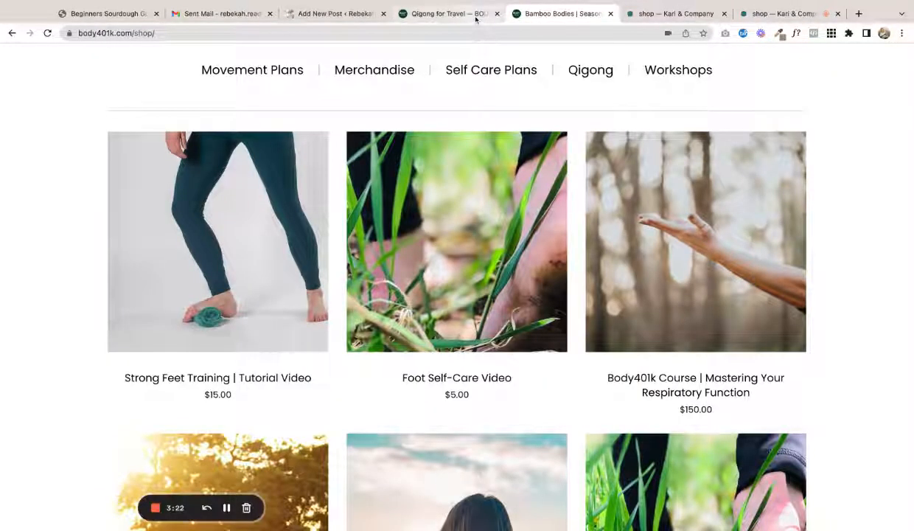
{"action": "scroll", "scroll_direction": "up", "scroll_amount": 3}
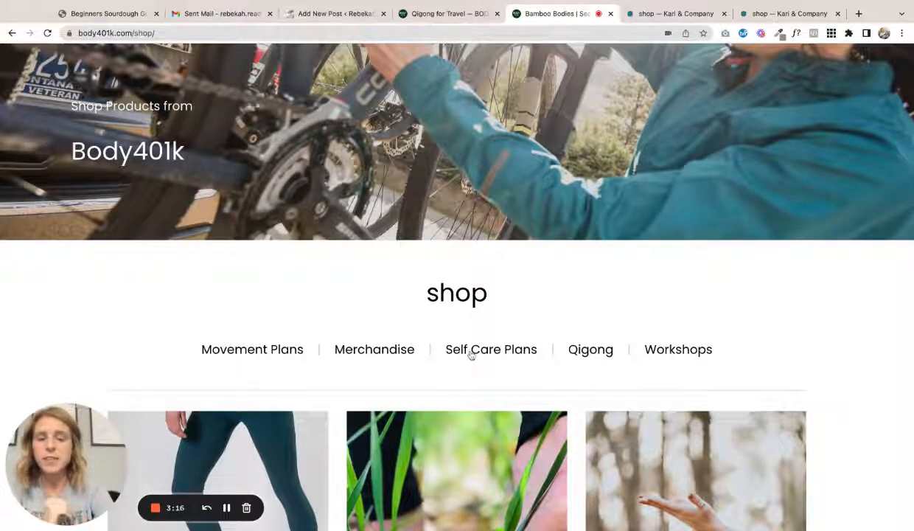
{"action": "left_click", "coordinate": [448, 14]}
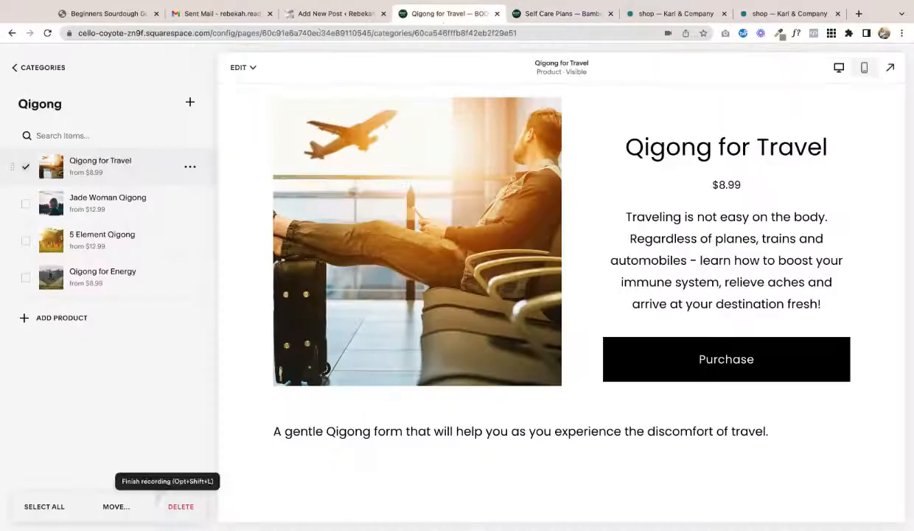
- Return to the Body401k shop overview and start a new product from the shop page
{"action": "left_click", "coordinate": [37, 67]}
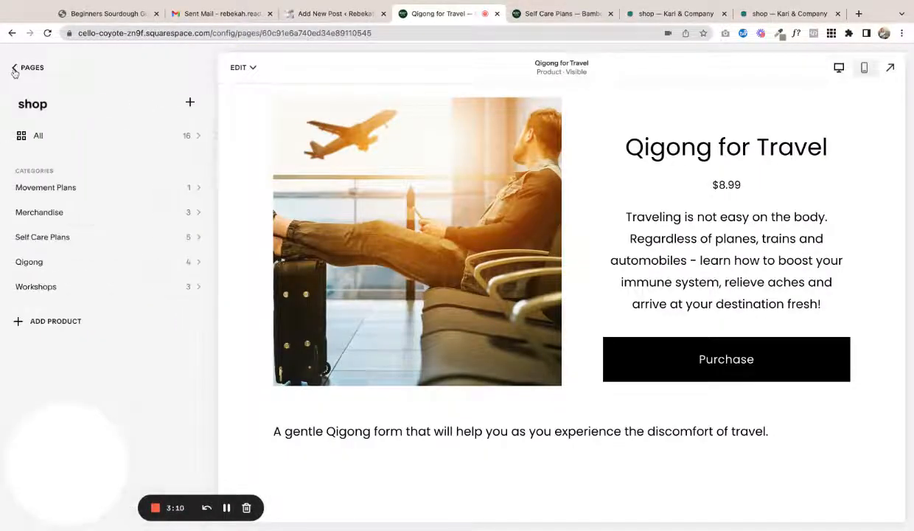
{"action": "left_click", "coordinate": [14, 68]}
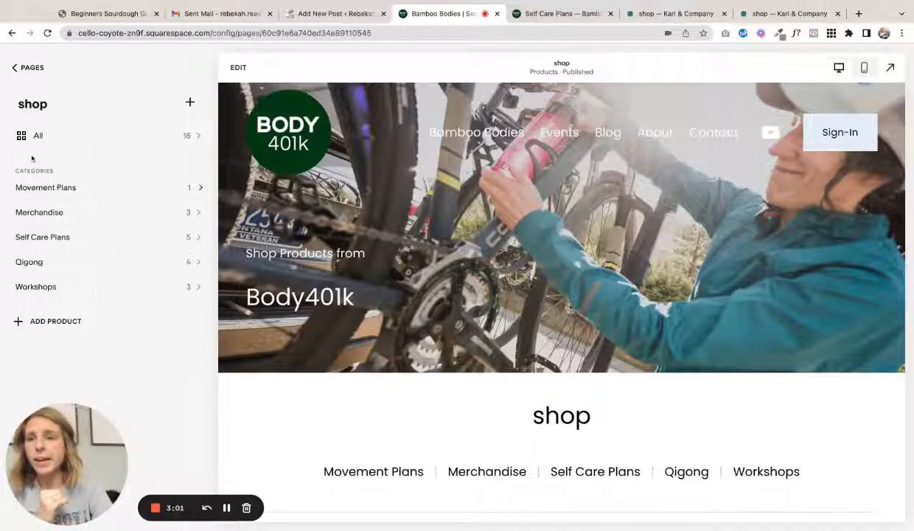
{"action": "left_click", "coordinate": [55, 320]}
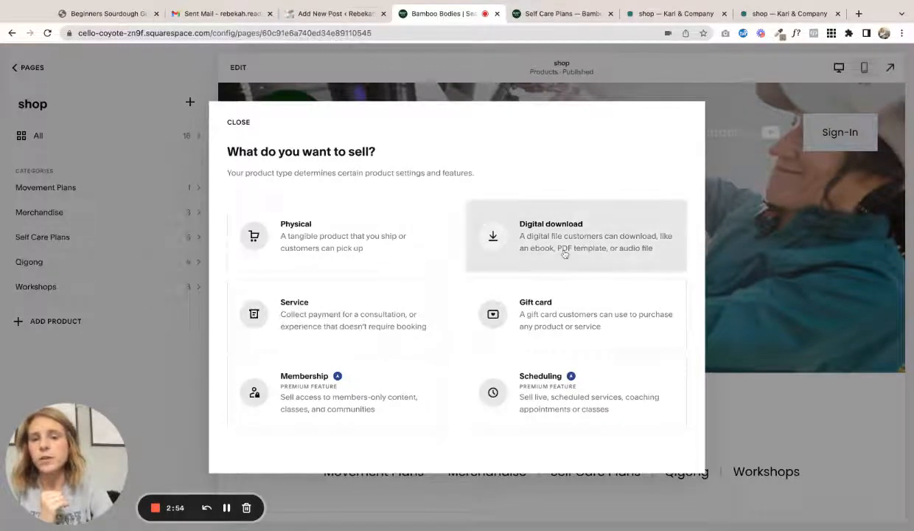
- Close the product-type chooser and preview the $12.99 Foot Treatment from Self Care Plans
{"action": "left_click", "coordinate": [238, 121]}
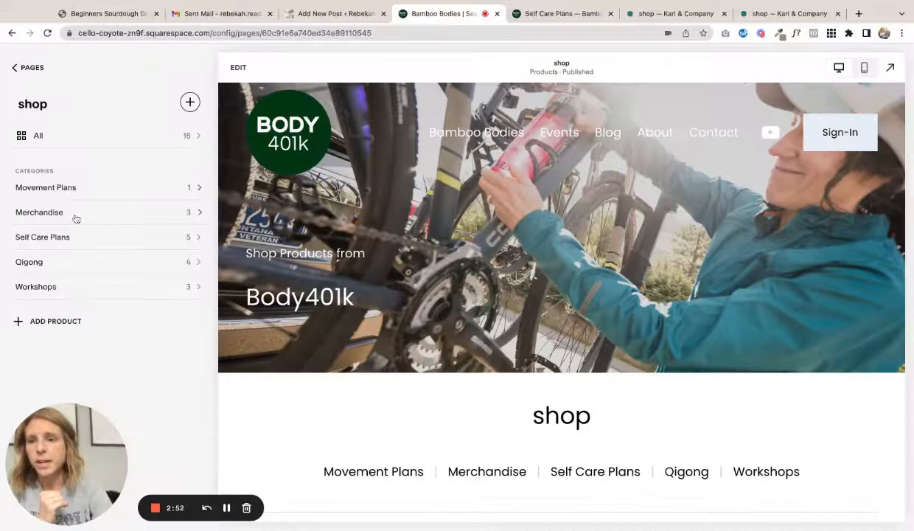
{"action": "left_click", "coordinate": [42, 237]}
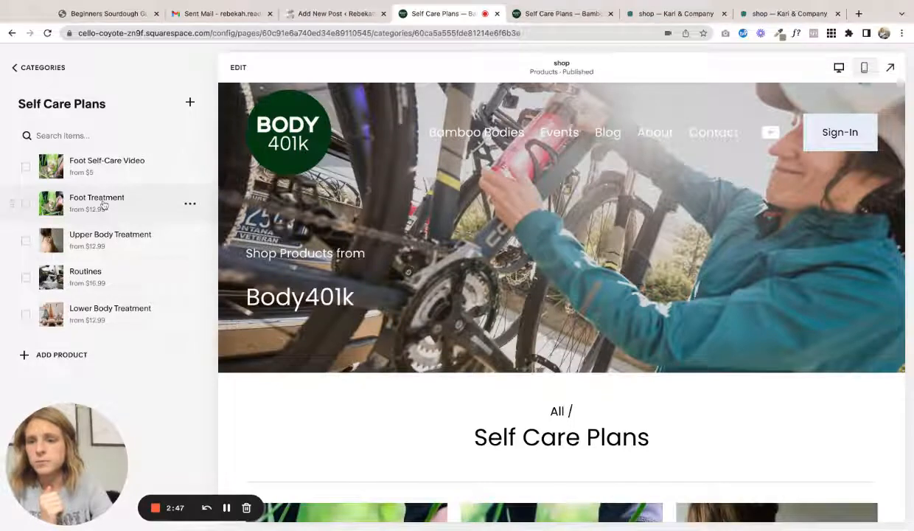
{"action": "left_click", "coordinate": [97, 202]}
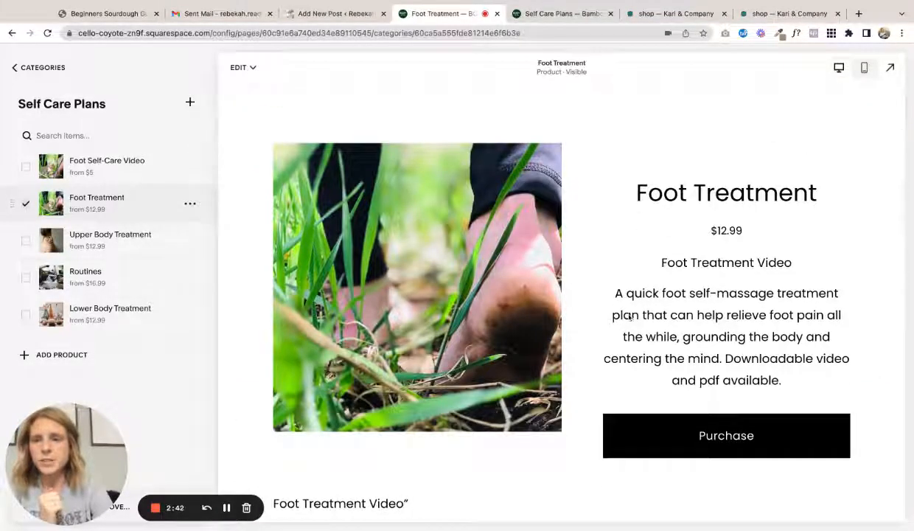
{"action": "scroll", "scroll_direction": "down", "scroll_amount": 3}
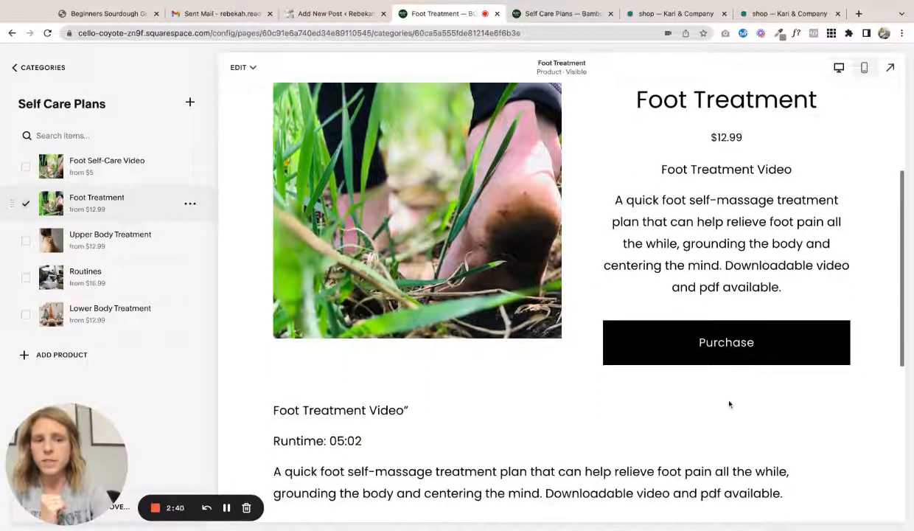
{"action": "scroll", "scroll_direction": "down", "scroll_amount": 3}
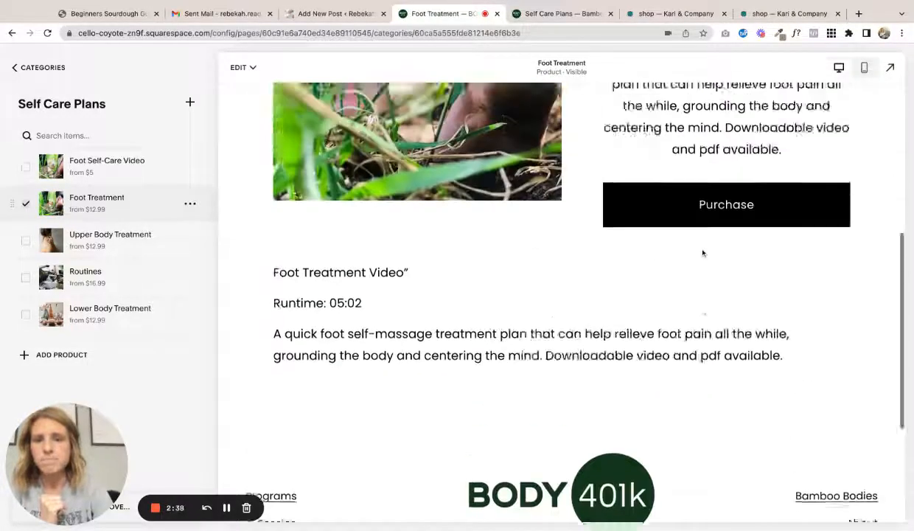
- Purchase Foot Treatment and proceed to the $12.99 checkout
{"action": "left_click", "coordinate": [725, 205]}
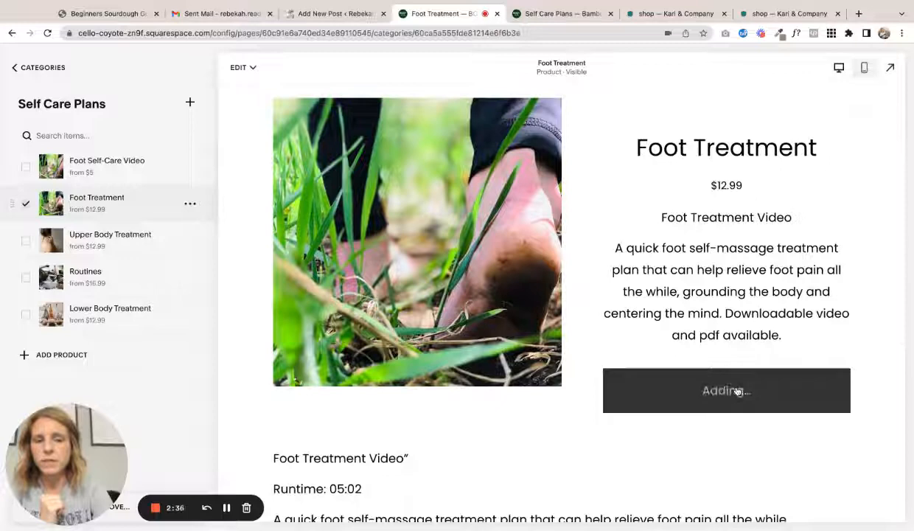
{"action": "left_click", "coordinate": [726, 390]}
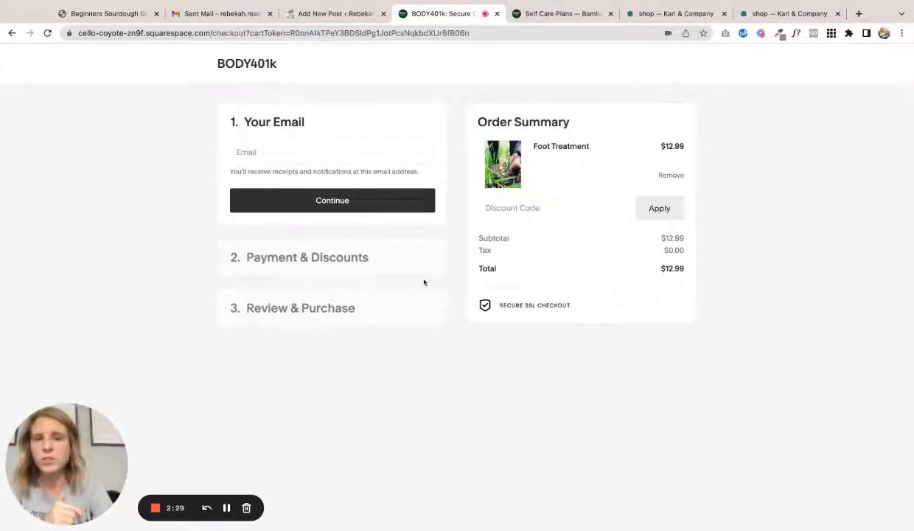
{"action": "mouse_move", "coordinate": [66, 132]}
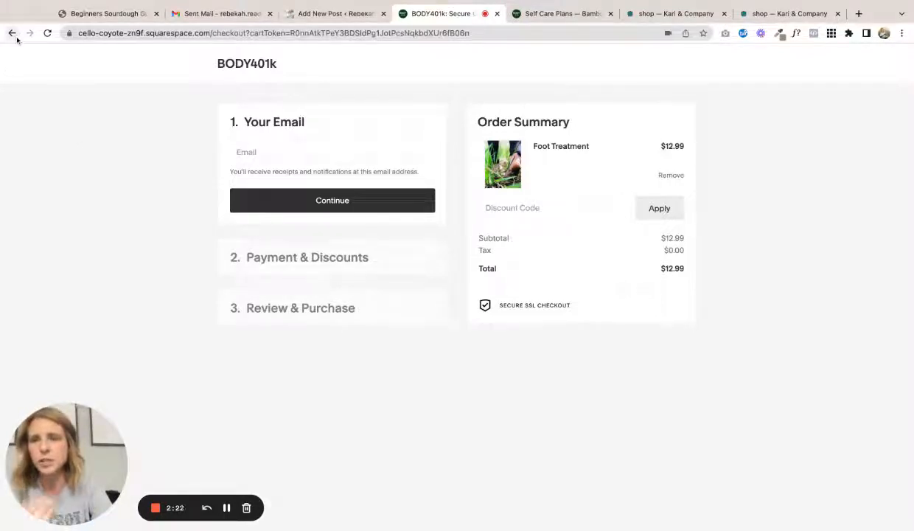
{"action": "mouse_move", "coordinate": [180, 464]}
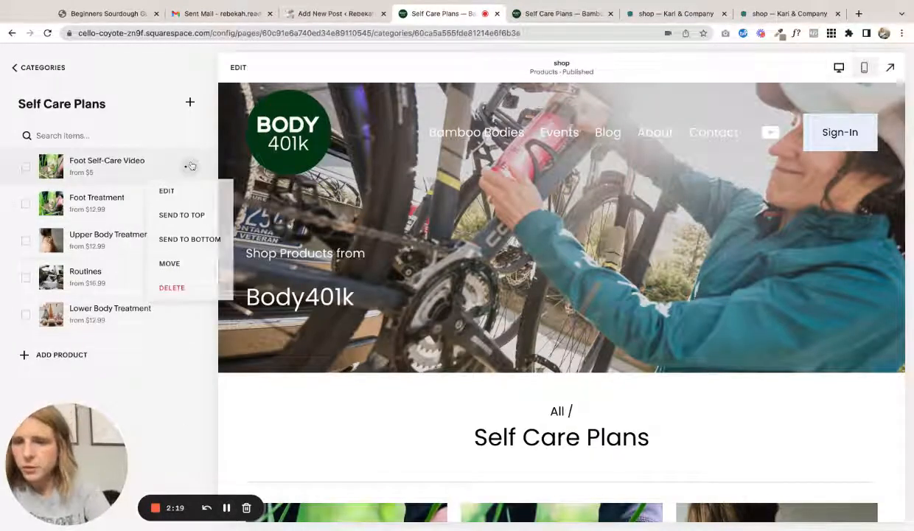
- Edit Foot Self-Care Video, reviewing Details, Inventory, Organization, Visibility, Marketing and Checkout
{"action": "left_click", "coordinate": [167, 190]}
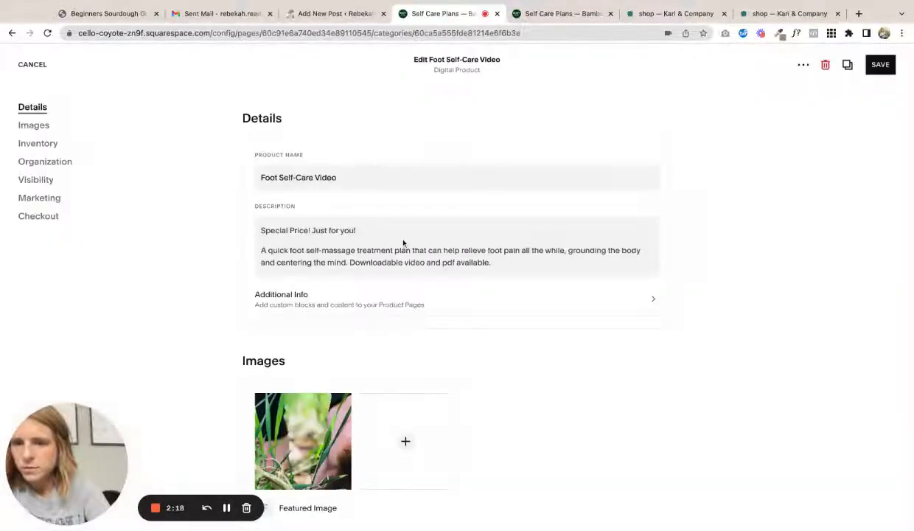
{"action": "scroll", "scroll_direction": "down", "scroll_amount": 3}
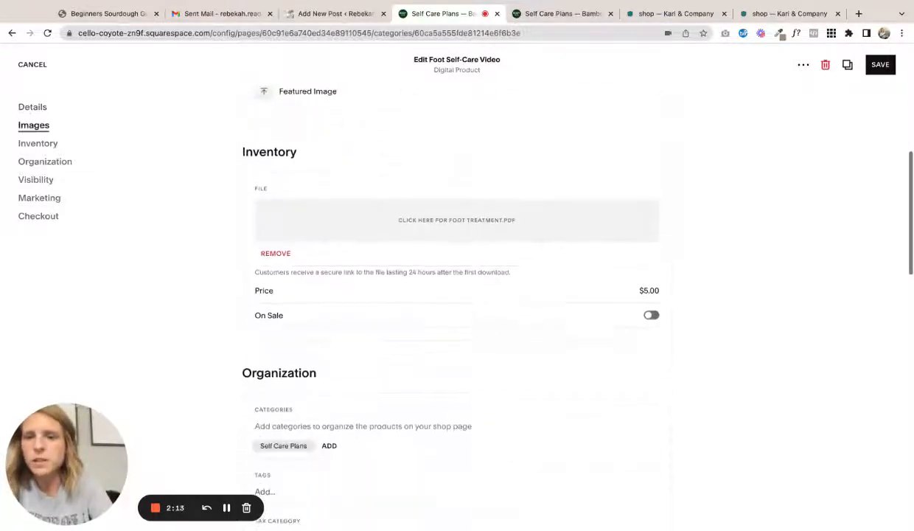
{"action": "scroll", "scroll_direction": "down", "scroll_amount": 3}
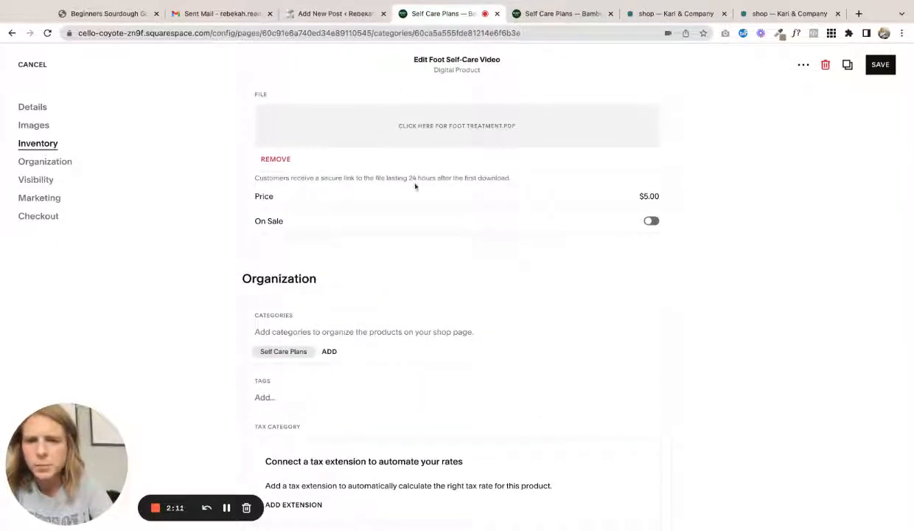
{"action": "scroll", "scroll_direction": "down", "scroll_amount": 3}
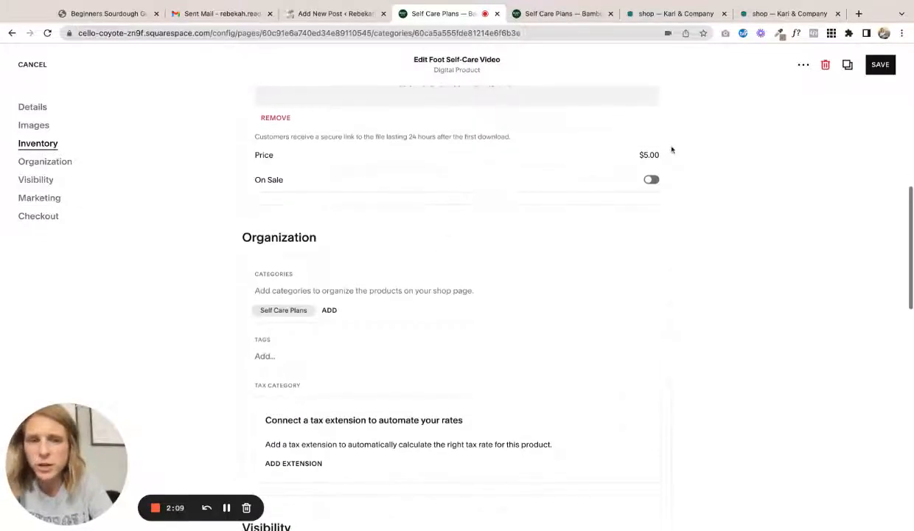
{"action": "scroll", "scroll_direction": "down", "scroll_amount": 3}
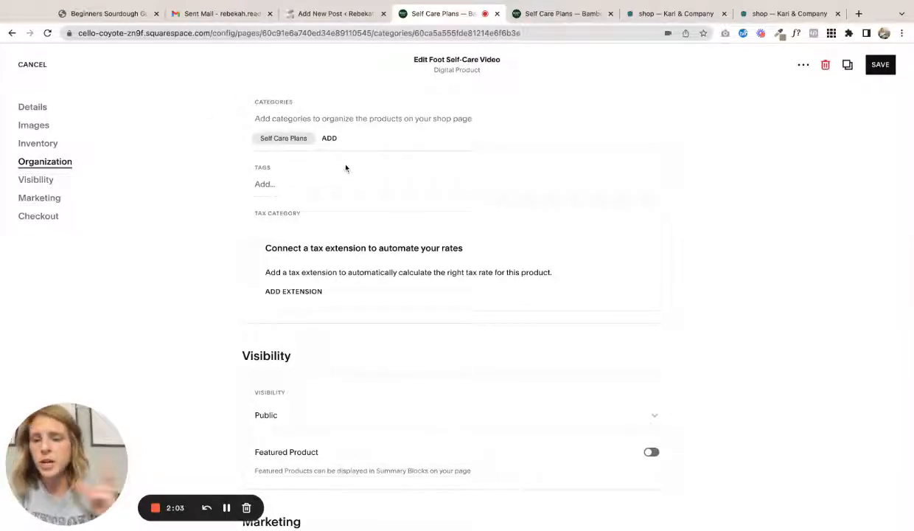
{"action": "scroll", "scroll_direction": "down", "scroll_amount": 3}
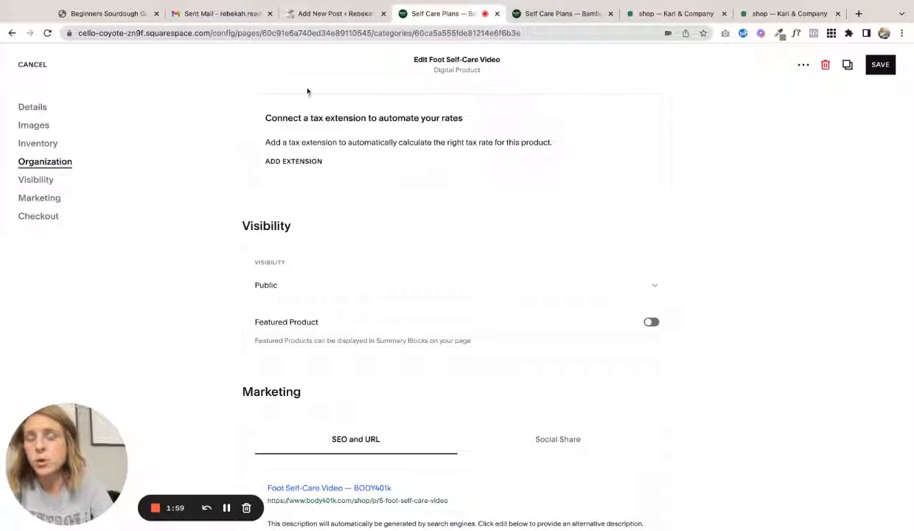
{"action": "mouse_move", "coordinate": [359, 177]}
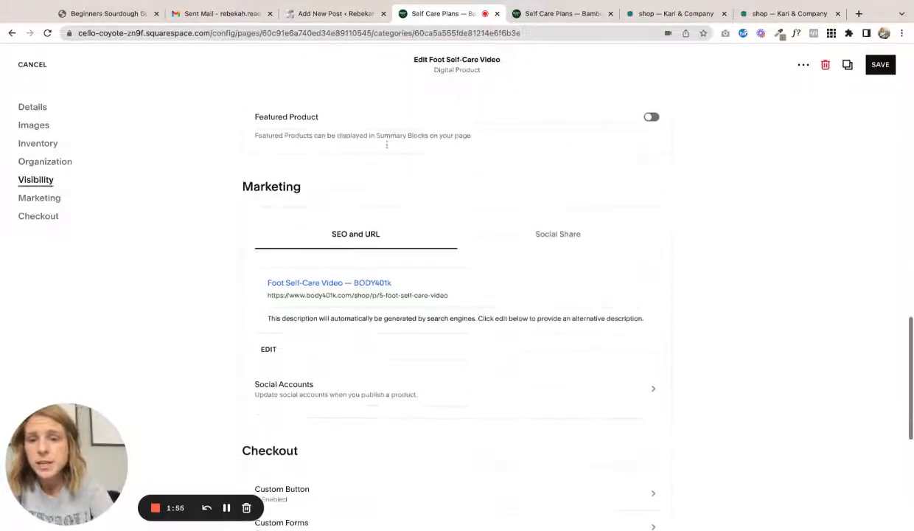
{"action": "left_click", "coordinate": [39, 197]}
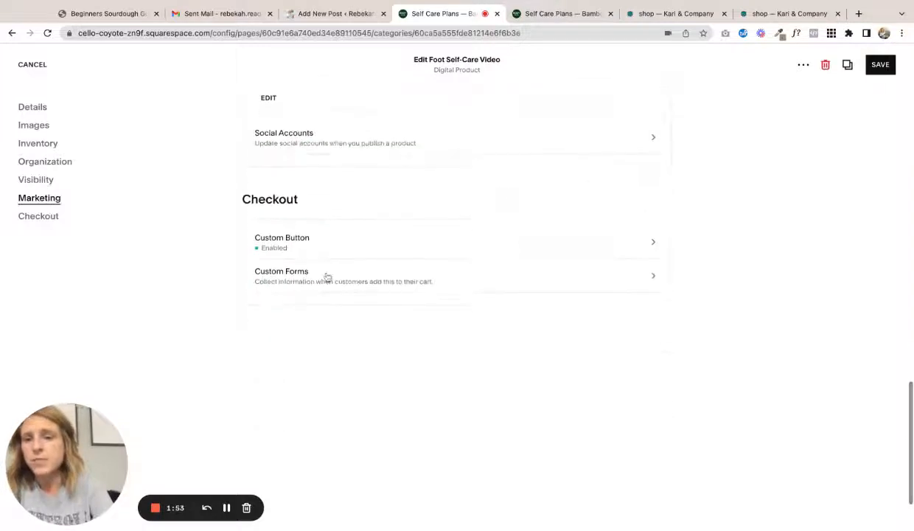
{"action": "mouse_move", "coordinate": [365, 246]}
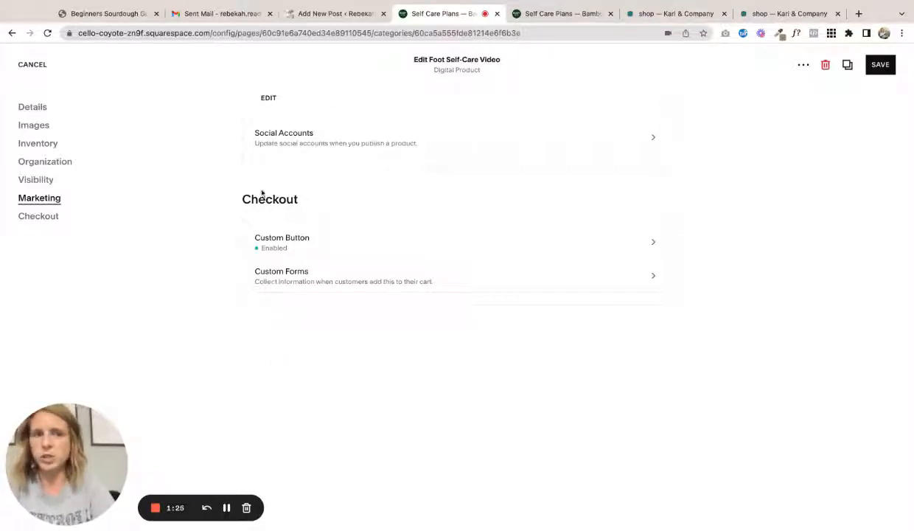
- Cancel the product editor and edit the Body401k shop page at Top Sellers
{"action": "left_click", "coordinate": [32, 64]}
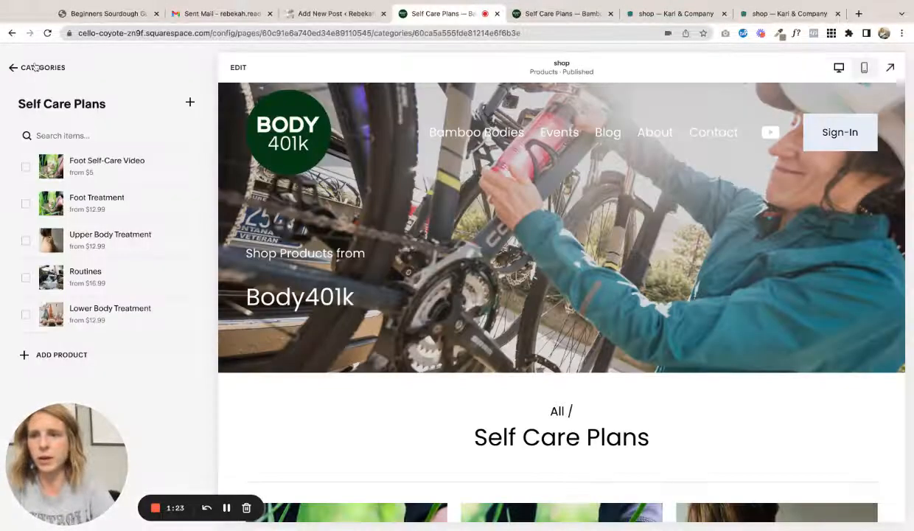
{"action": "scroll", "scroll_direction": "down", "scroll_amount": 3}
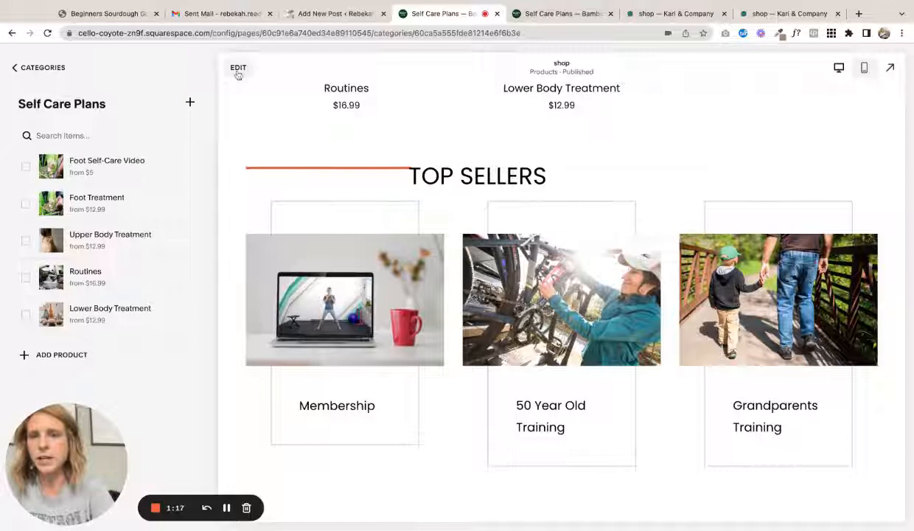
{"action": "left_click", "coordinate": [238, 67]}
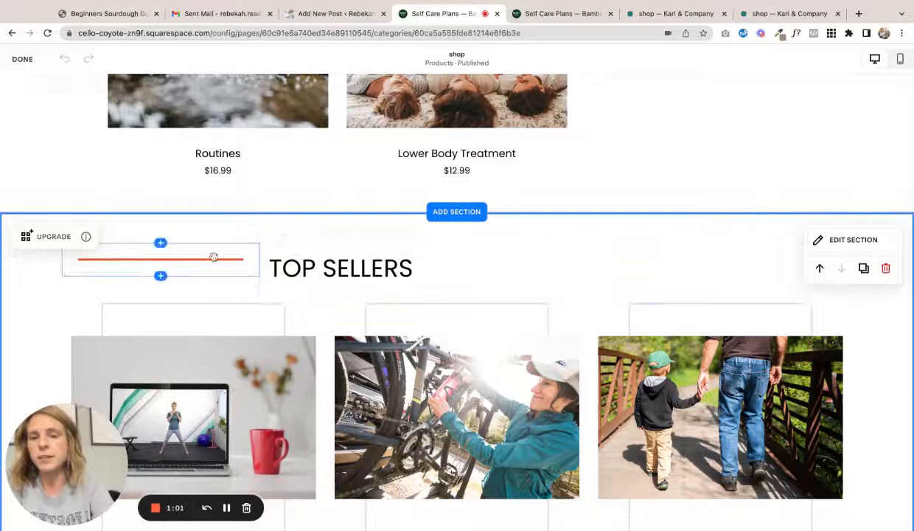
{"action": "scroll", "scroll_direction": "down", "scroll_amount": 3}
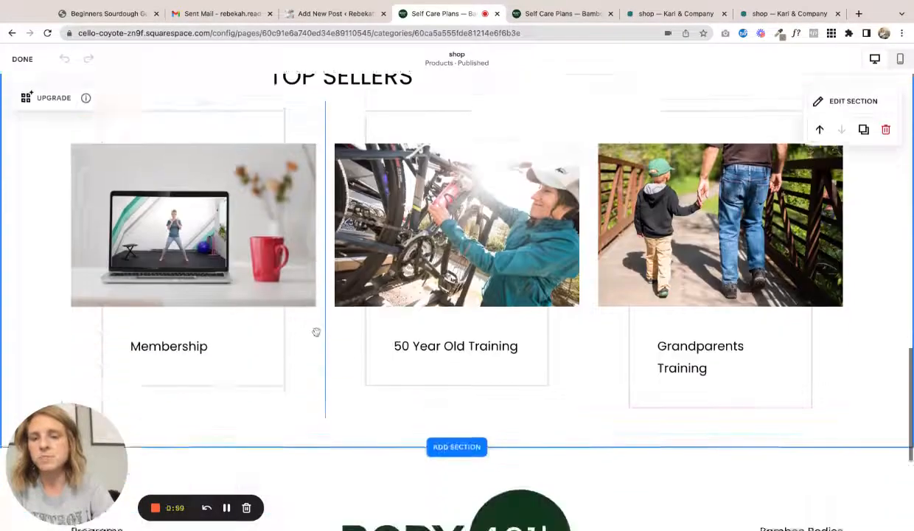
{"action": "scroll", "scroll_direction": "down", "scroll_amount": 3}
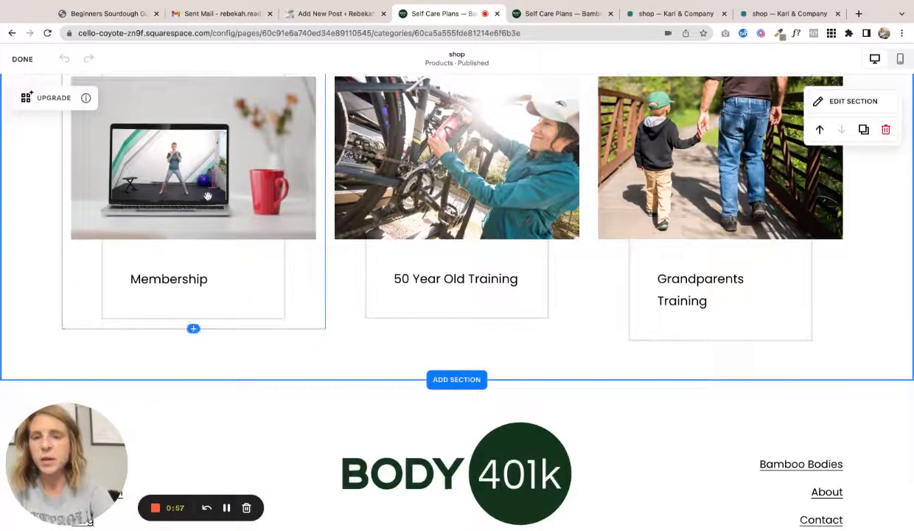
{"action": "scroll", "scroll_direction": "down", "scroll_amount": 3}
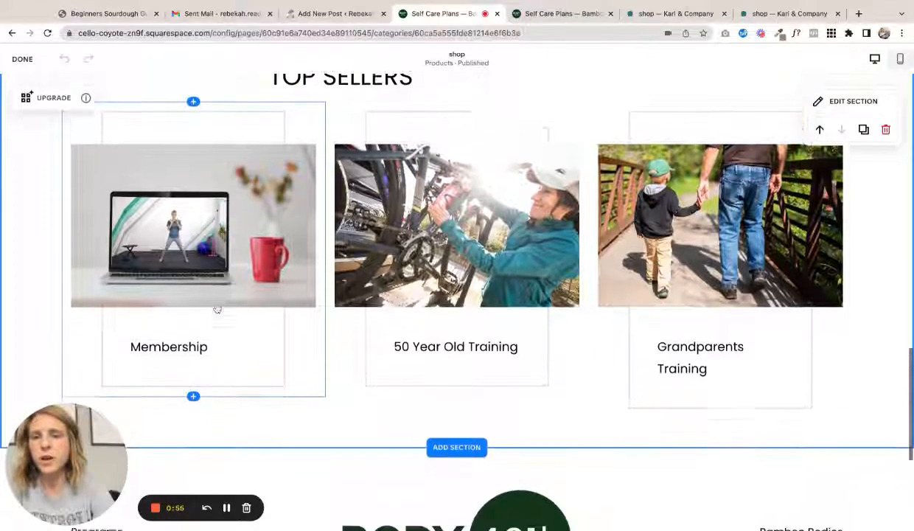
{"action": "scroll", "scroll_direction": "down", "scroll_amount": 3}
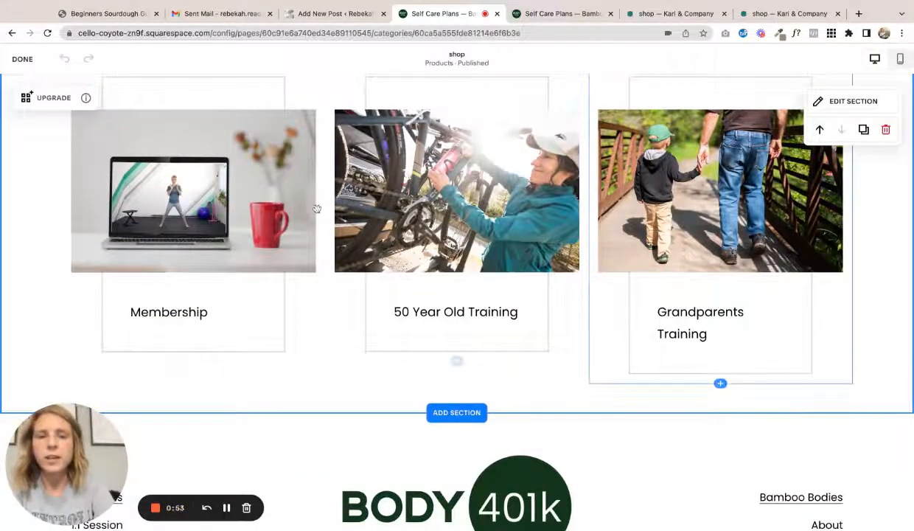
{"action": "scroll", "scroll_direction": "down", "scroll_amount": 3}
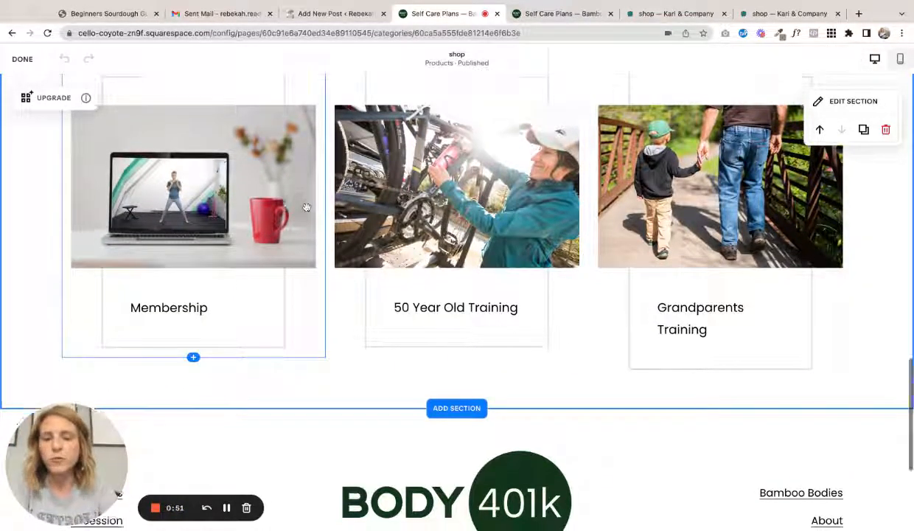
{"action": "scroll", "scroll_direction": "down", "scroll_amount": 3}
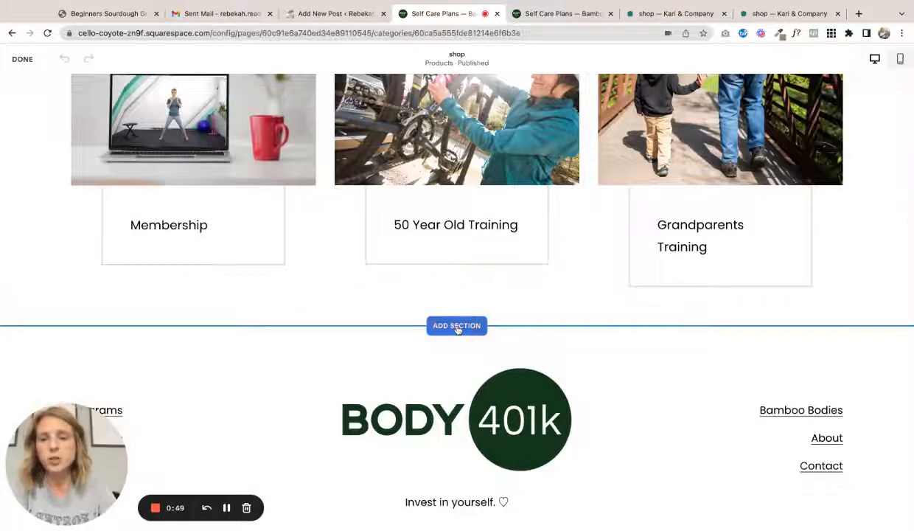